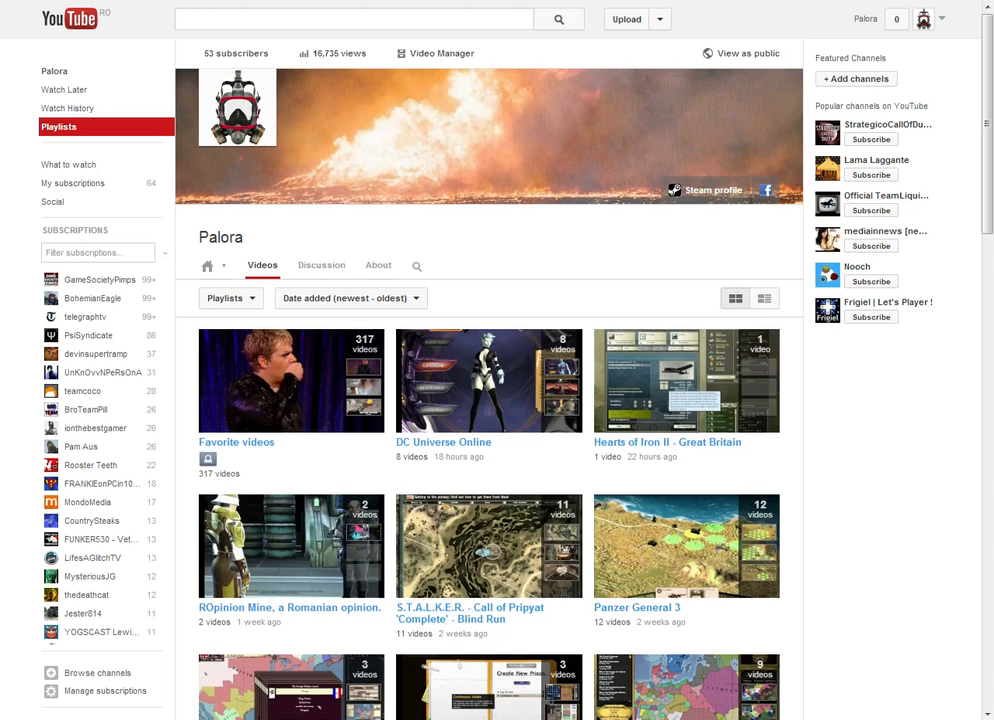
Scroll the channel's playlist grid to its last entry, Stuff I like: Game Making.
scroll(down, 3)
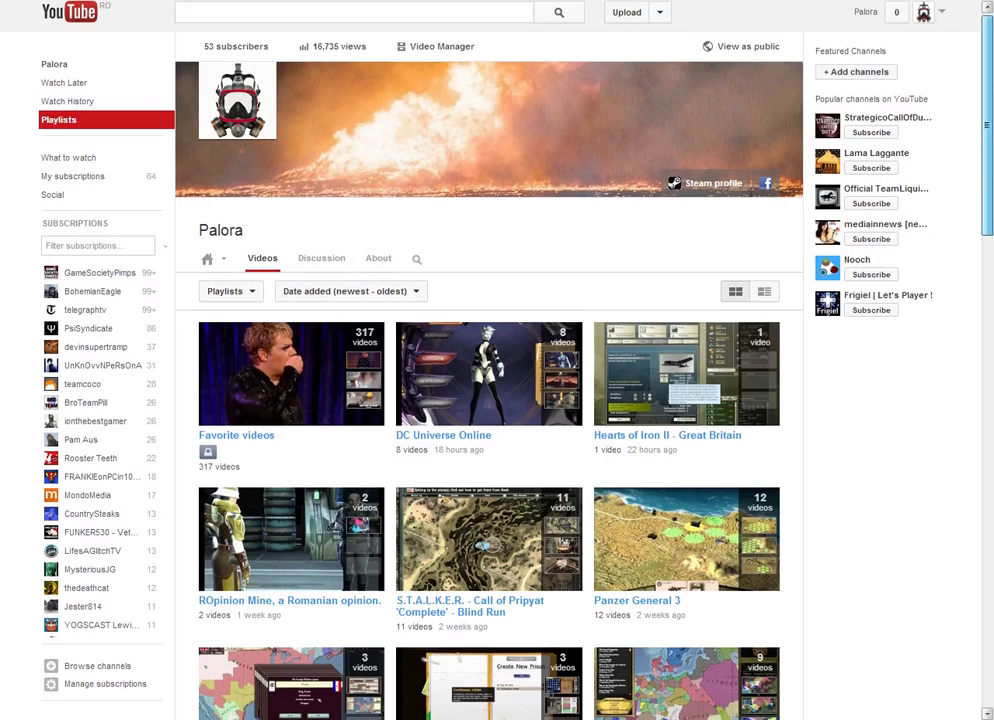
scroll(down, 3)
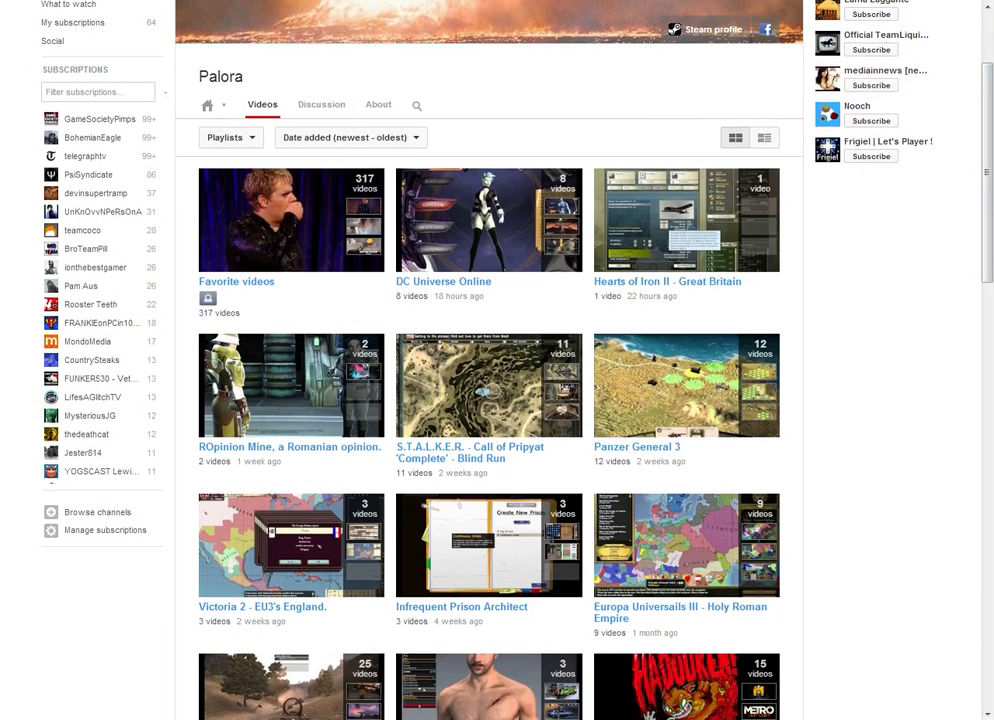
scroll(down, 3)
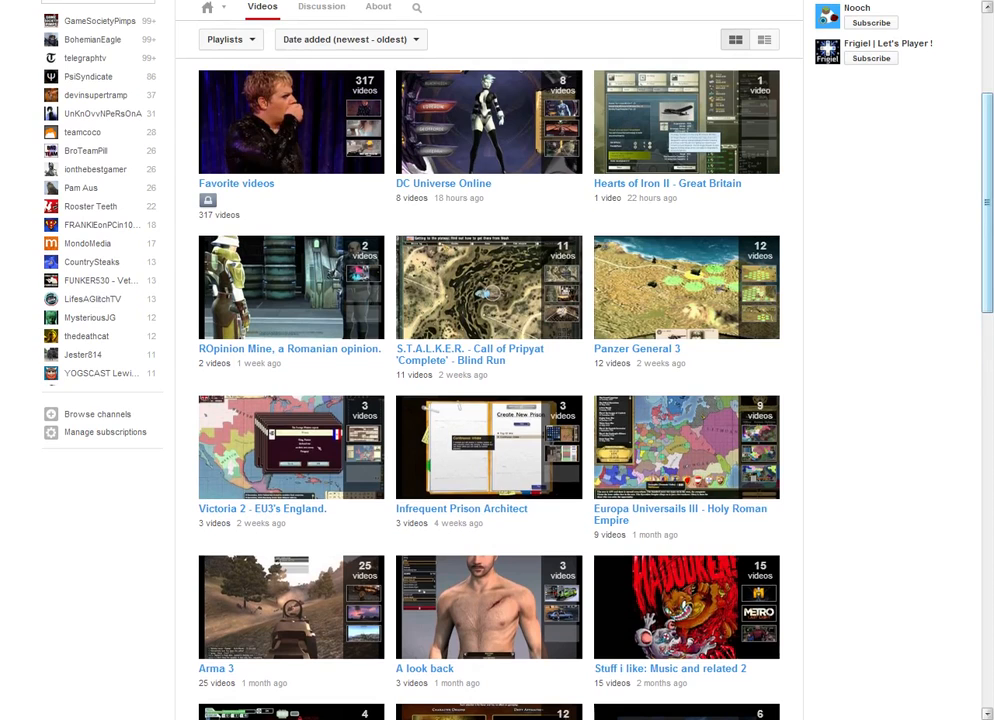
scroll(down, 3)
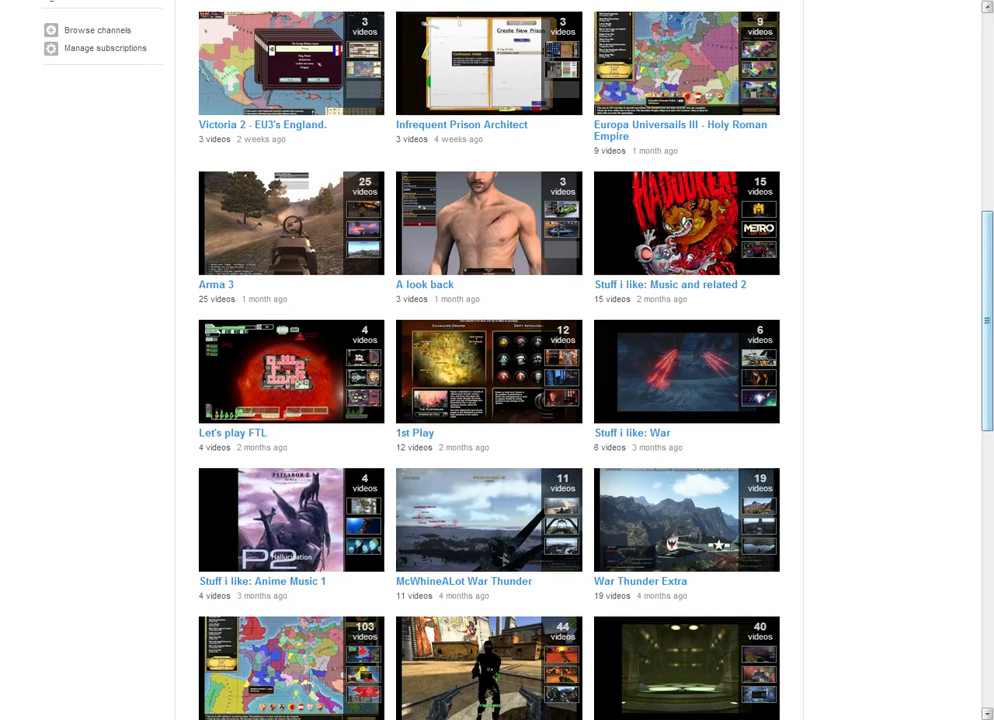
scroll(down, 3)
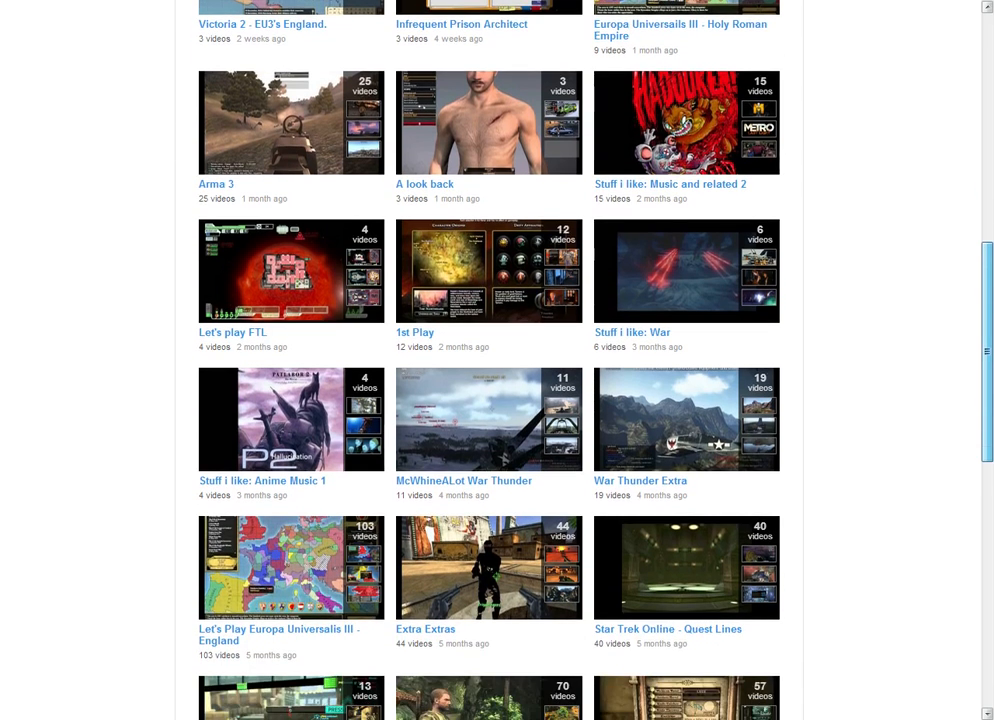
scroll(down, 3)
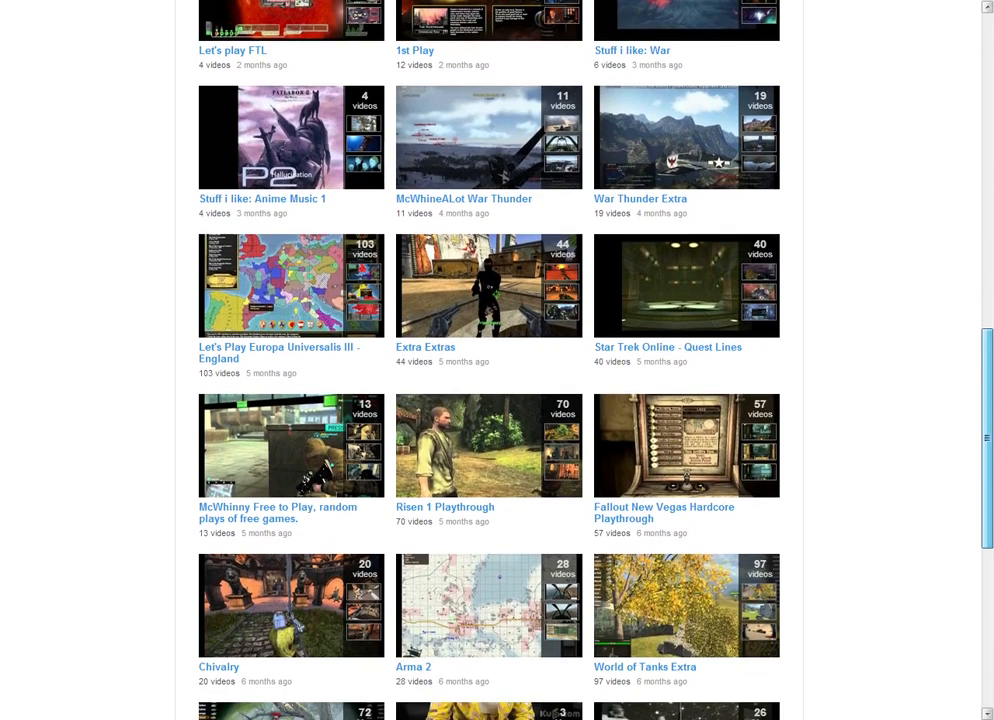
scroll(down, 3)
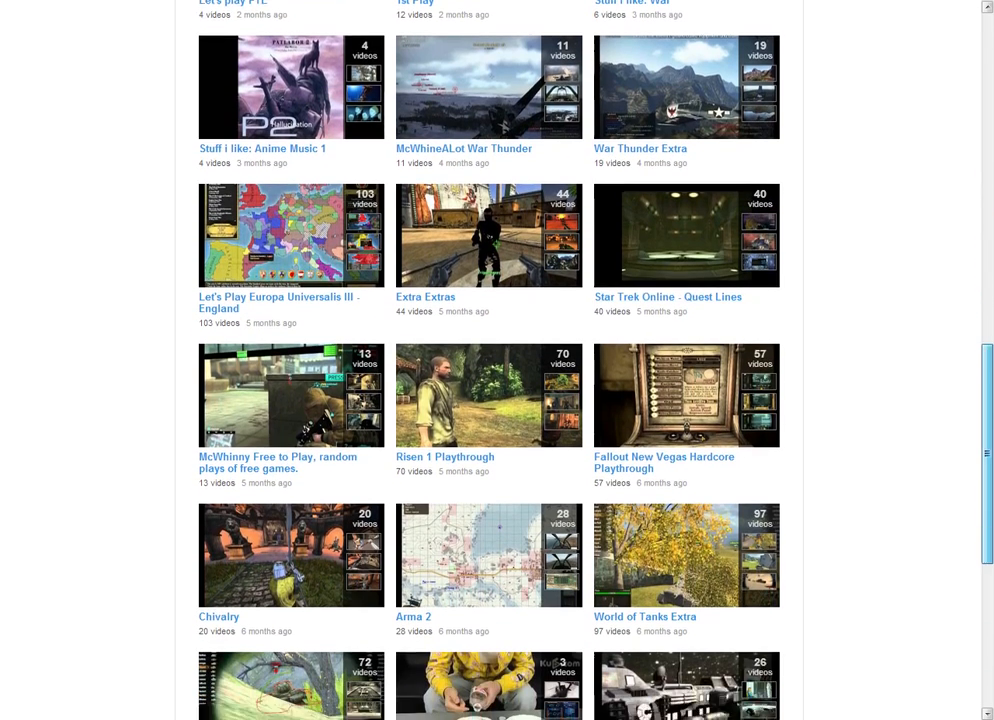
scroll(down, 3)
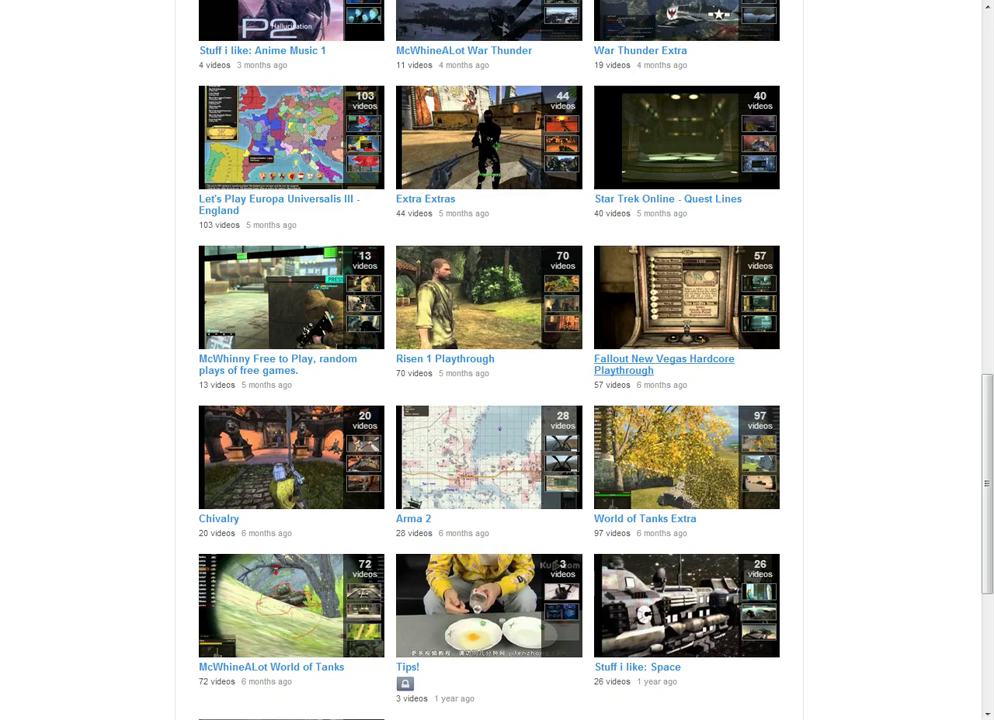
scroll(down, 3)
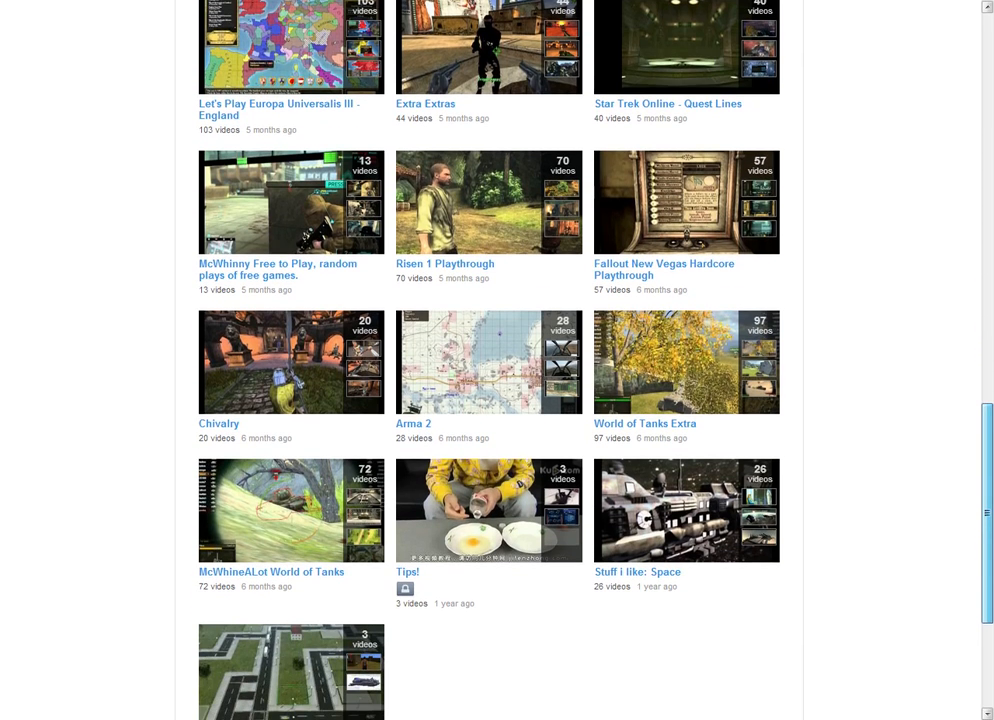
scroll(down, 3)
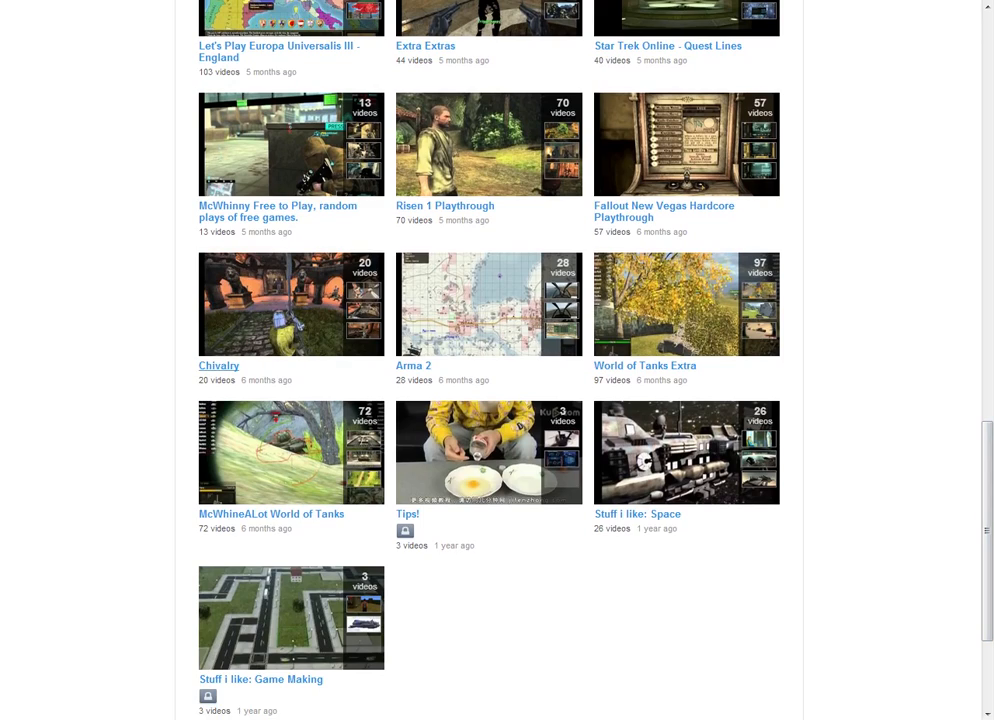
scroll(up, 3)
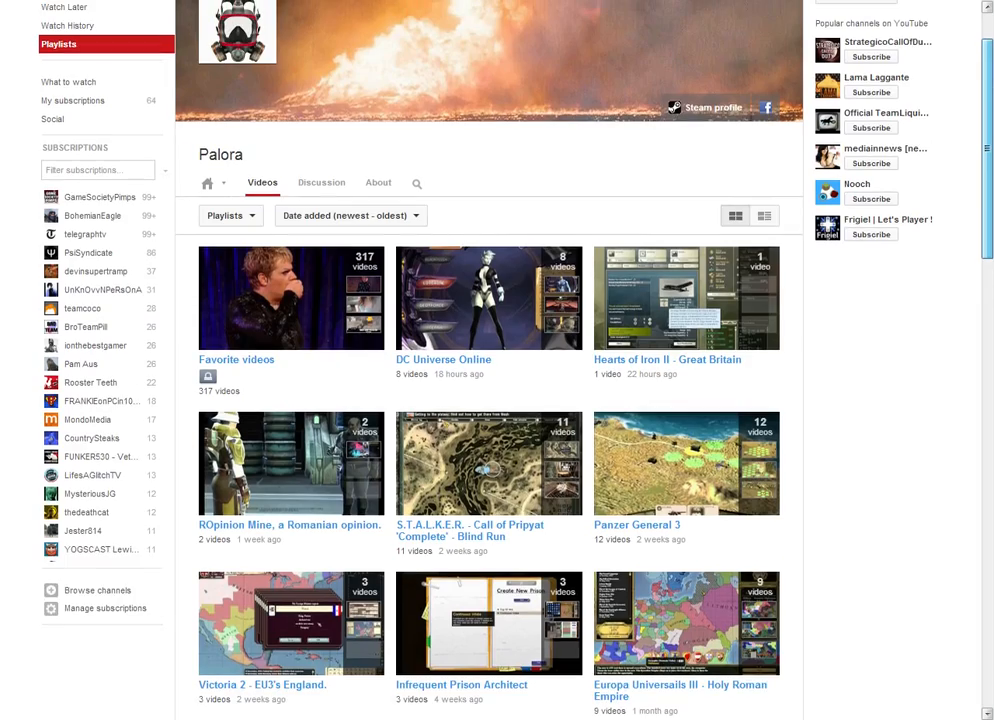
Scroll the playlist grid so the top rows, led by Favorite videos and DC Universe Online, are in view.
scroll(down, 3)
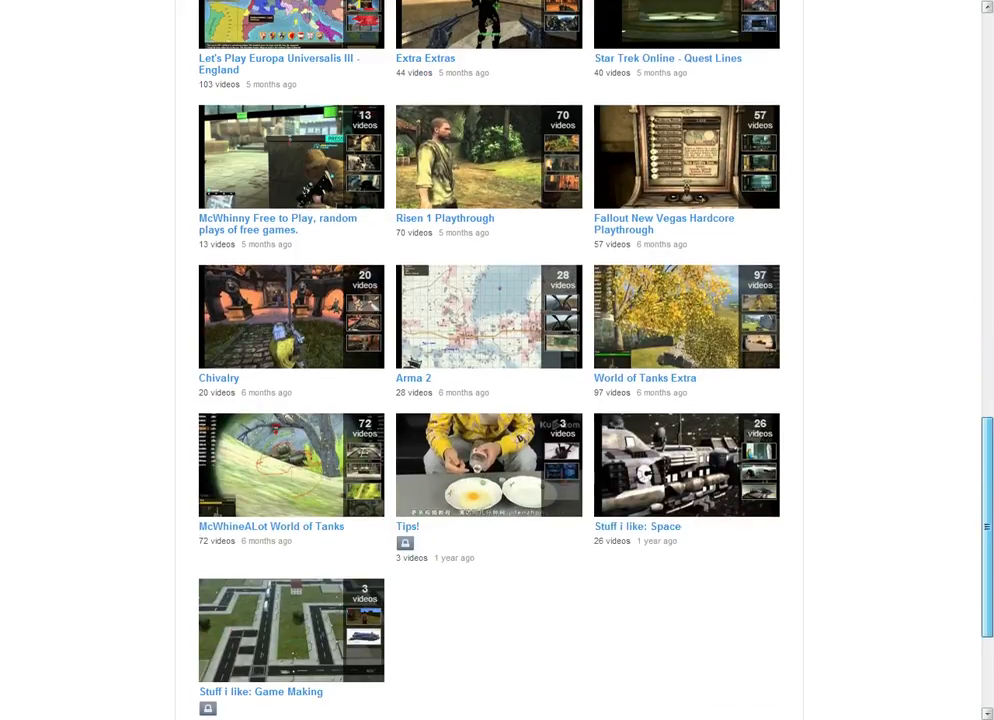
scroll(down, 3)
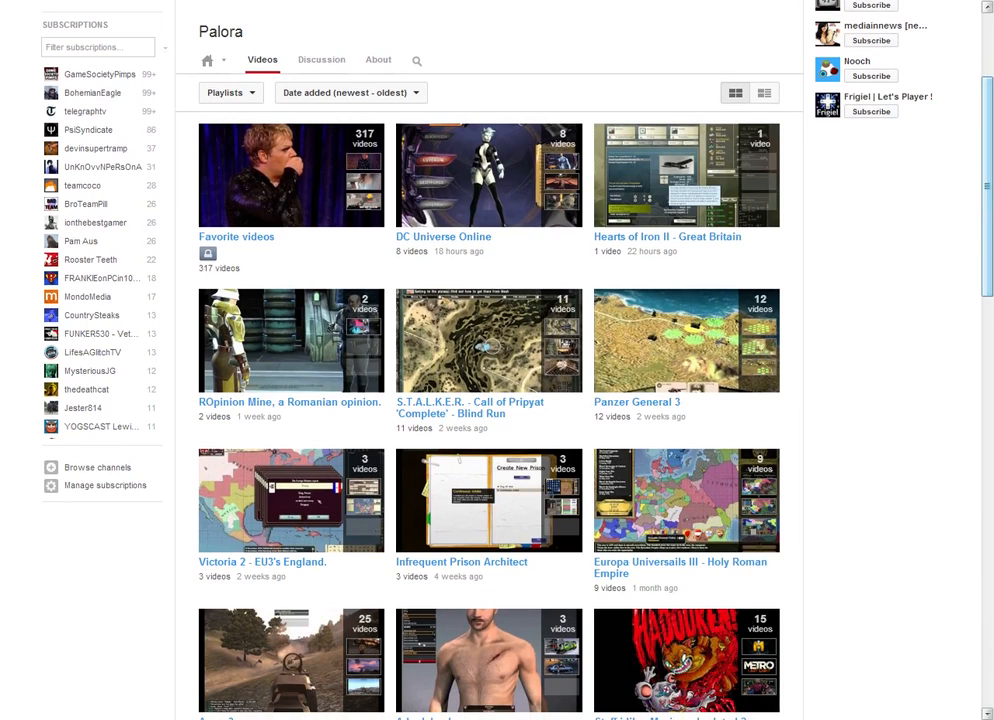
scroll(up, 3)
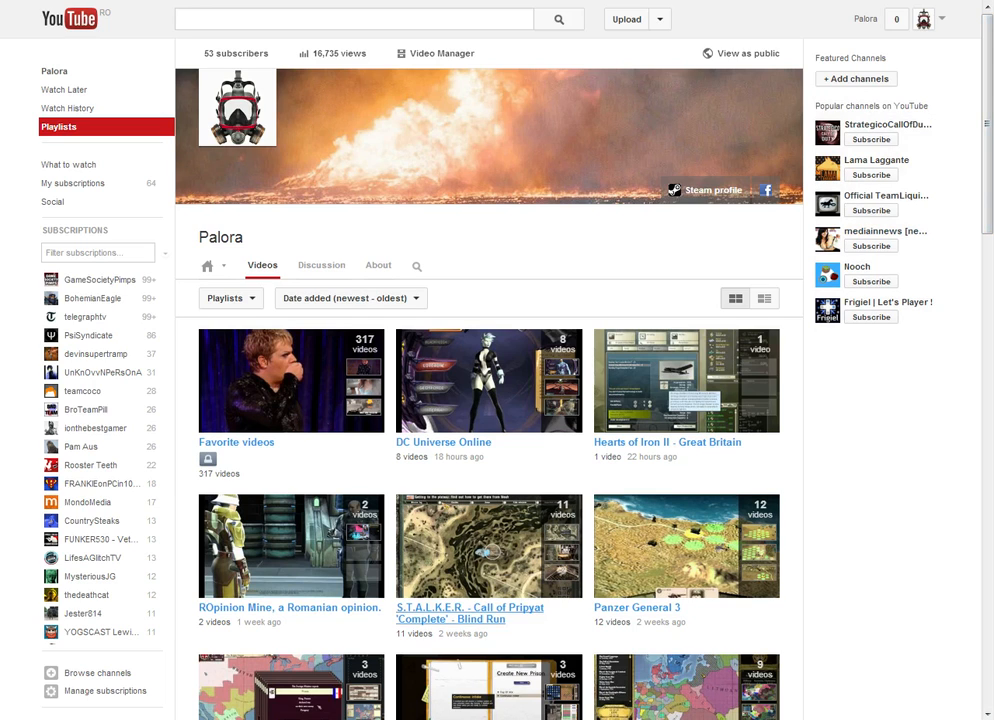
click(468, 612)
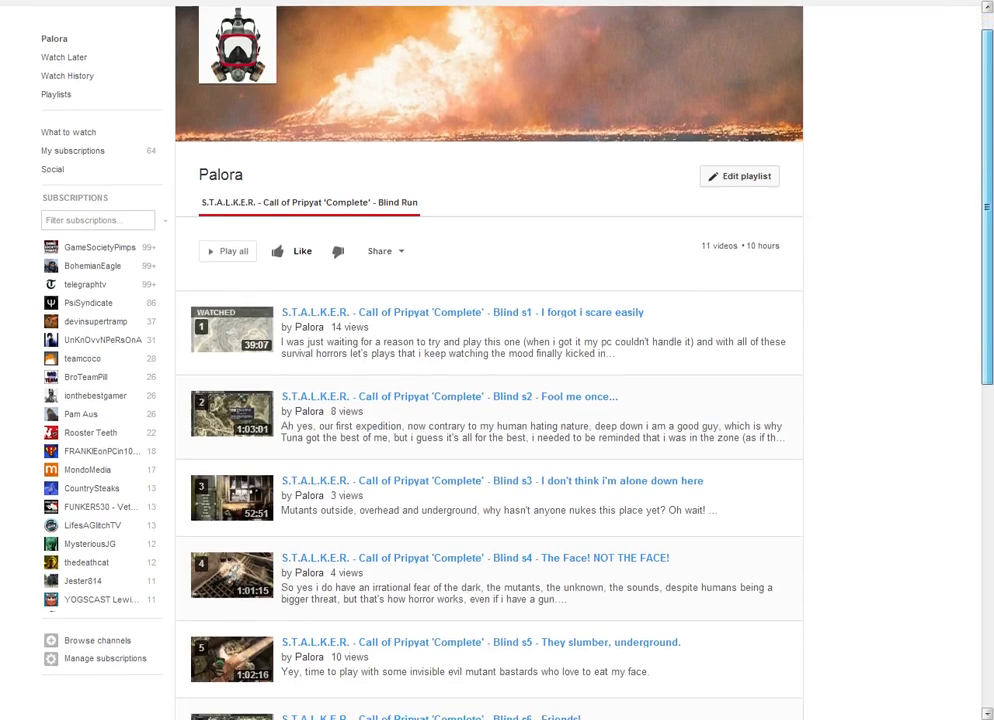
scroll(down, 3)
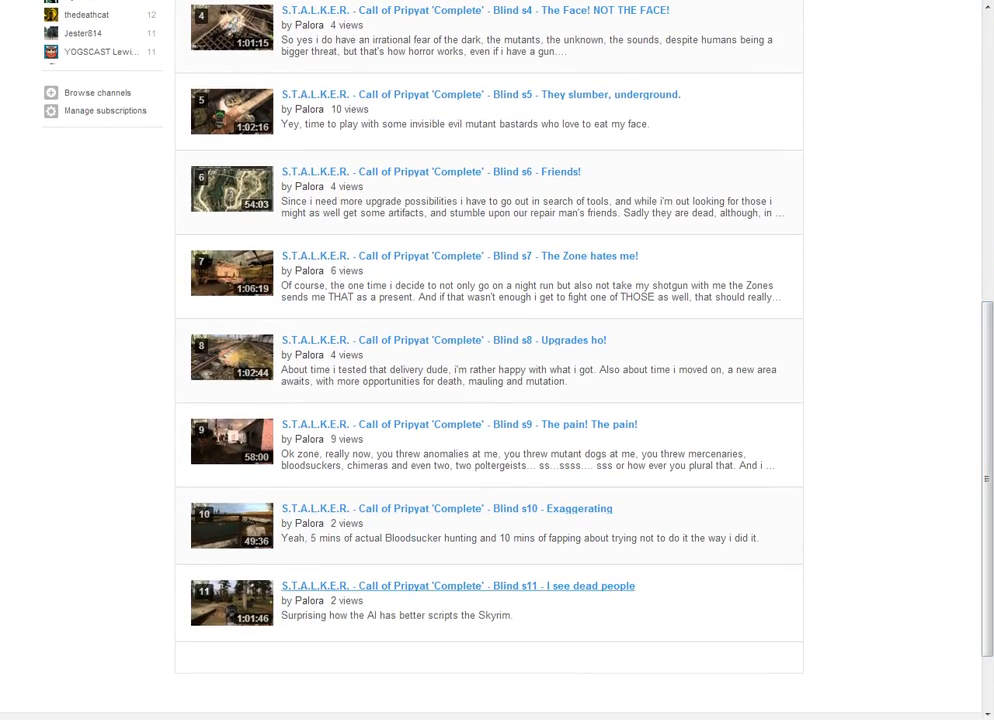
scroll(up, 3)
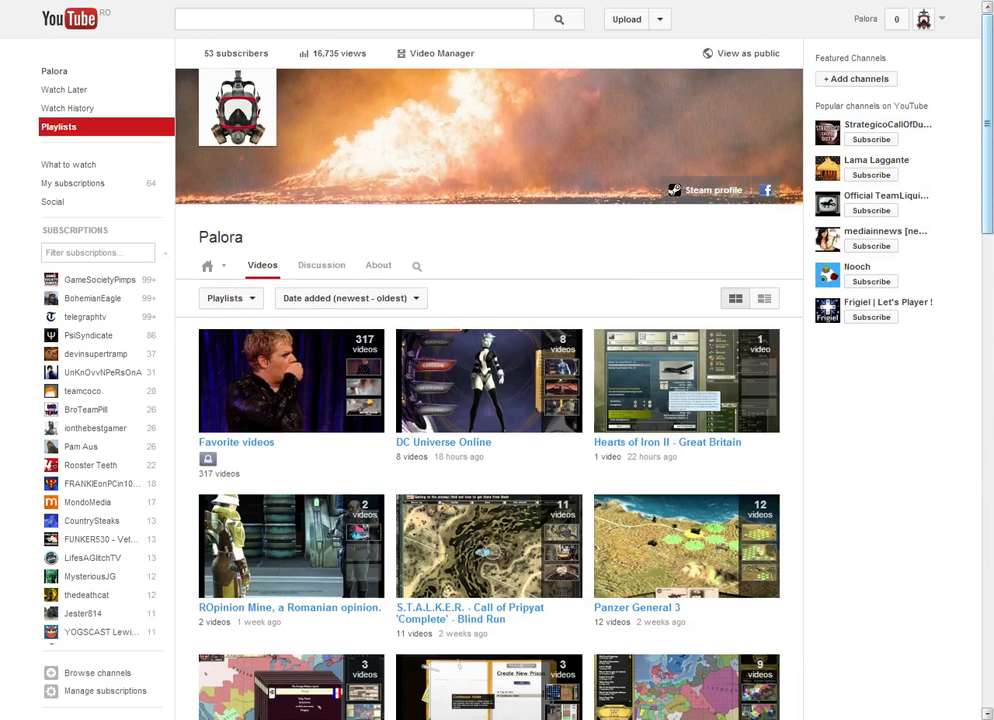
scroll(down, 3)
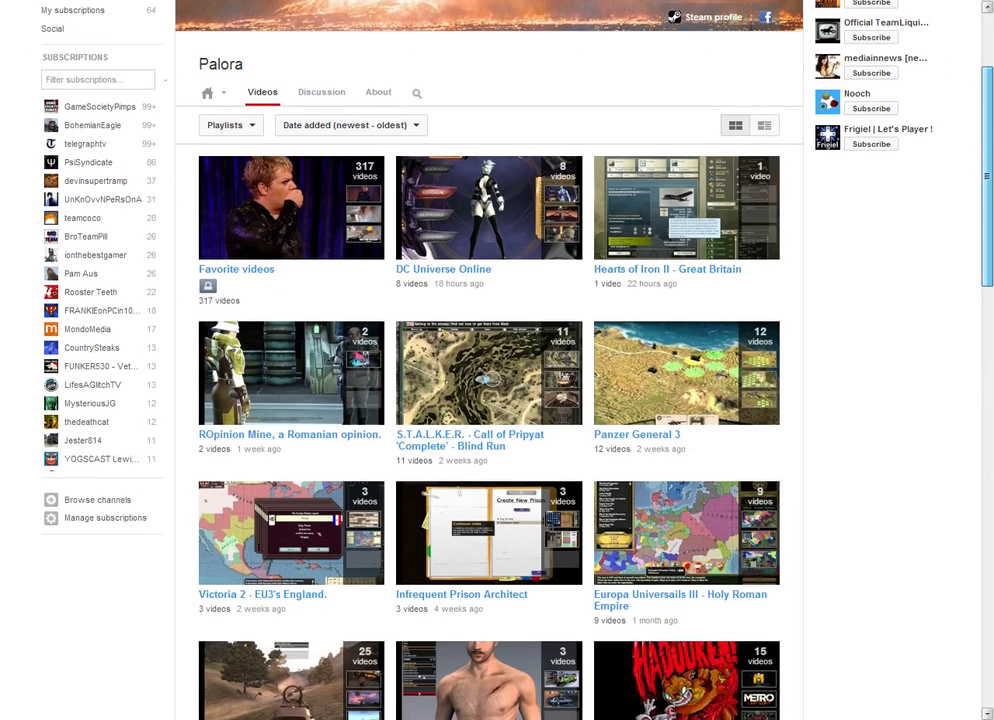